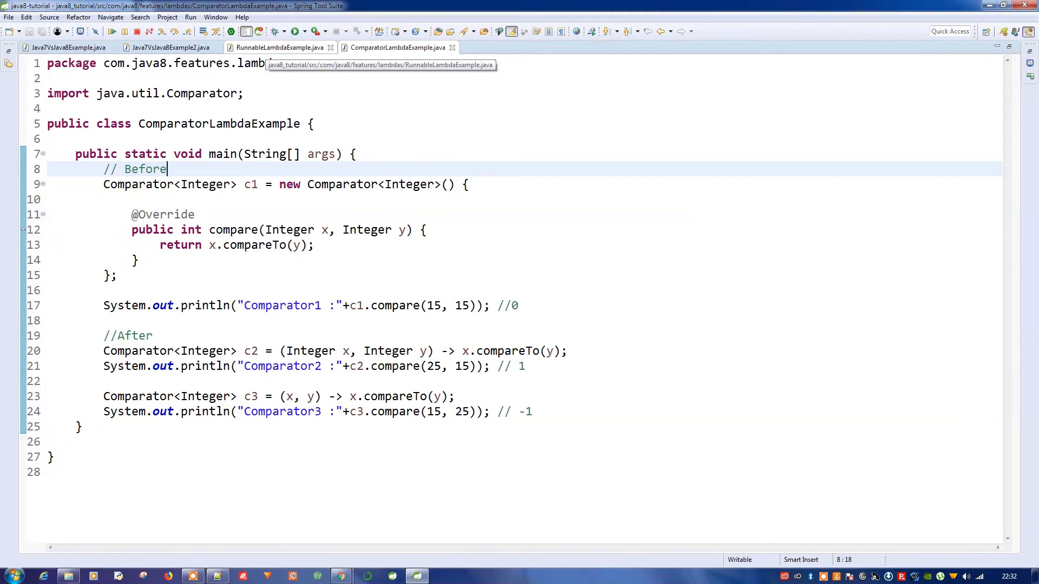
# Step: Compare the Runnable and Comparator lambda example files in the editor
pyautogui.click(278, 47)
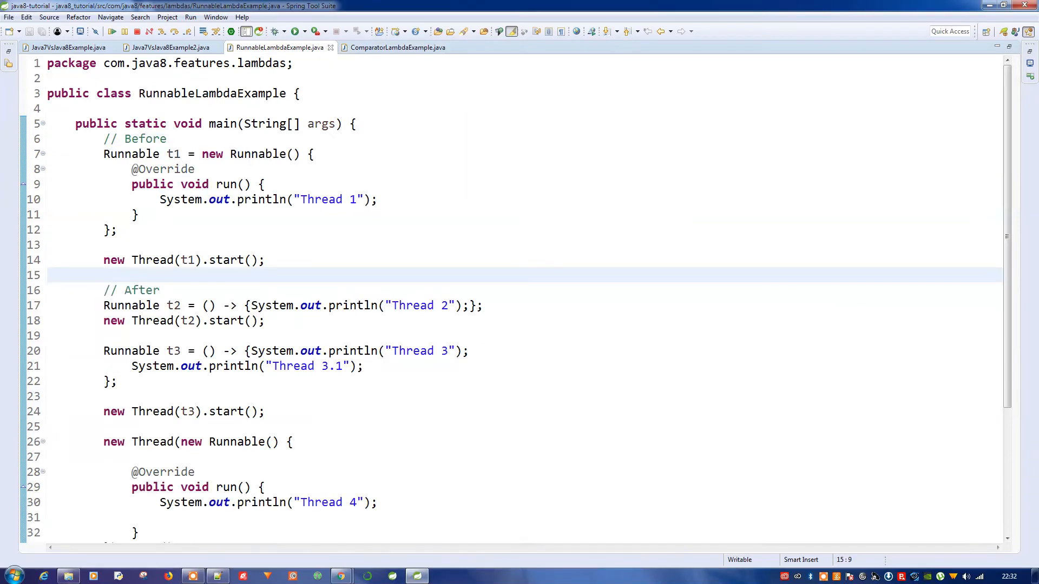
pyautogui.click(106, 275)
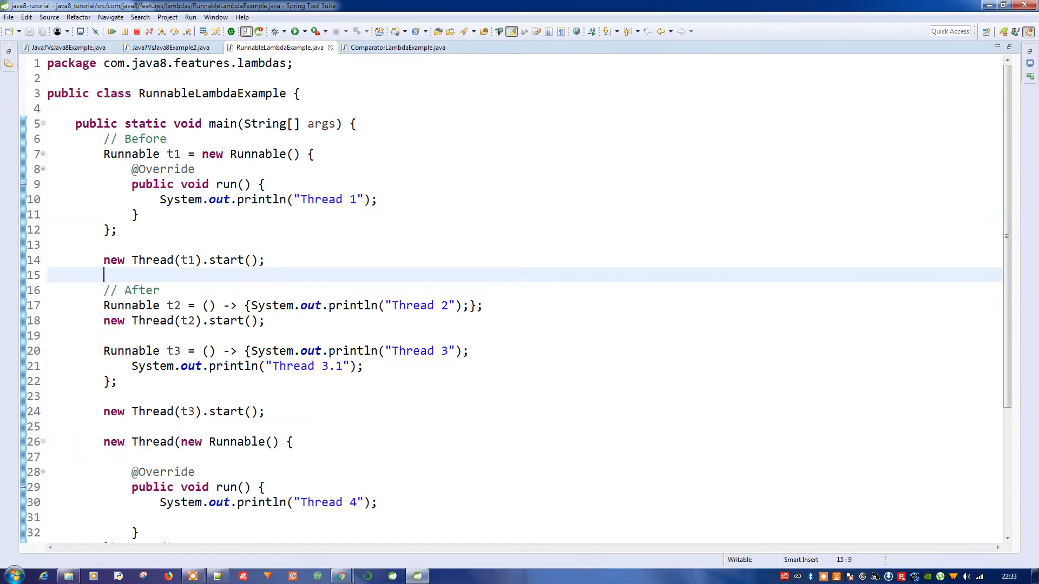
pyautogui.click(397, 46)
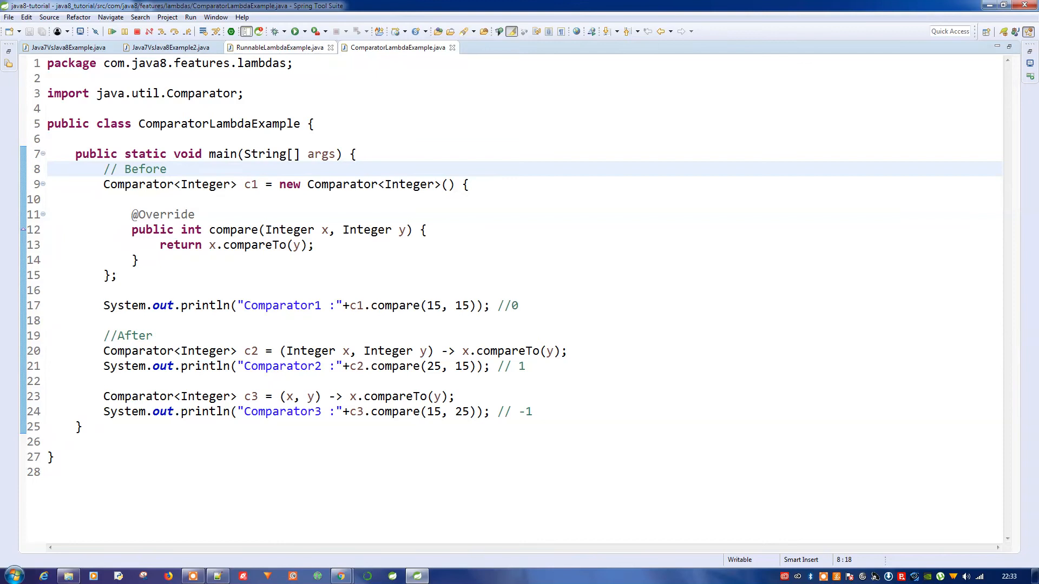
pyautogui.click(278, 47)
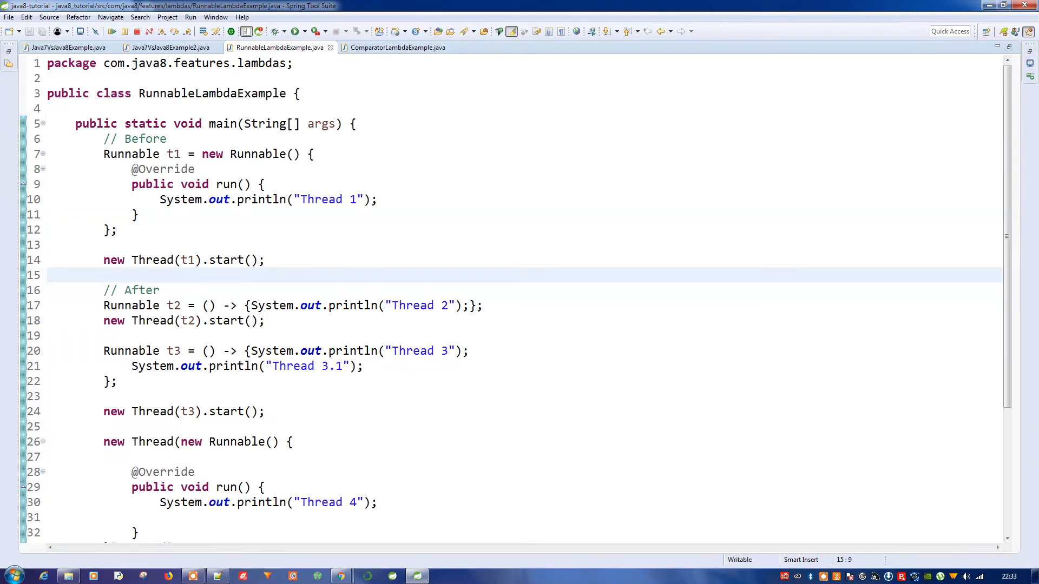
pyautogui.click(397, 47)
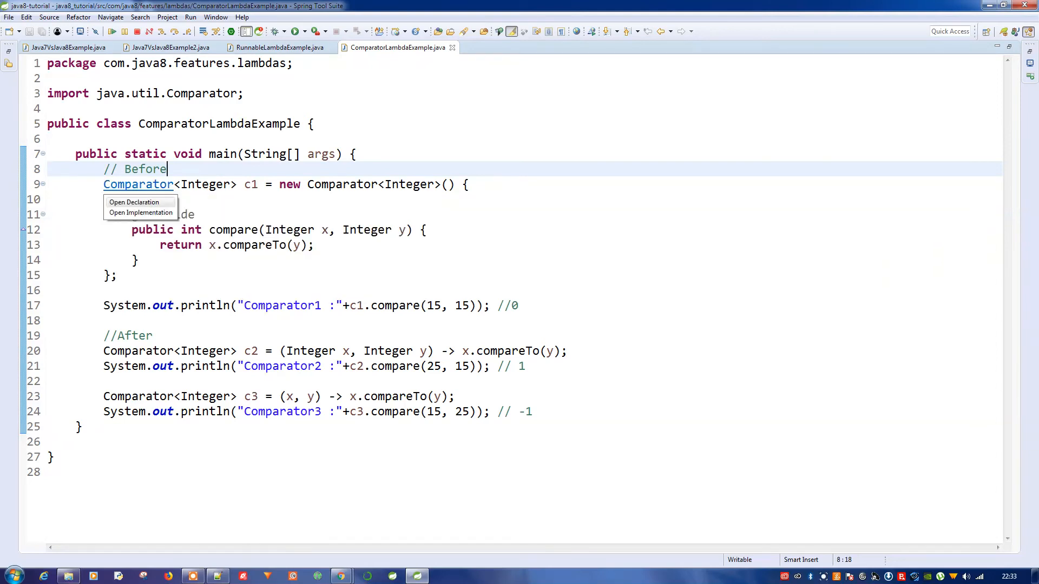
pyautogui.moveTo(139, 214)
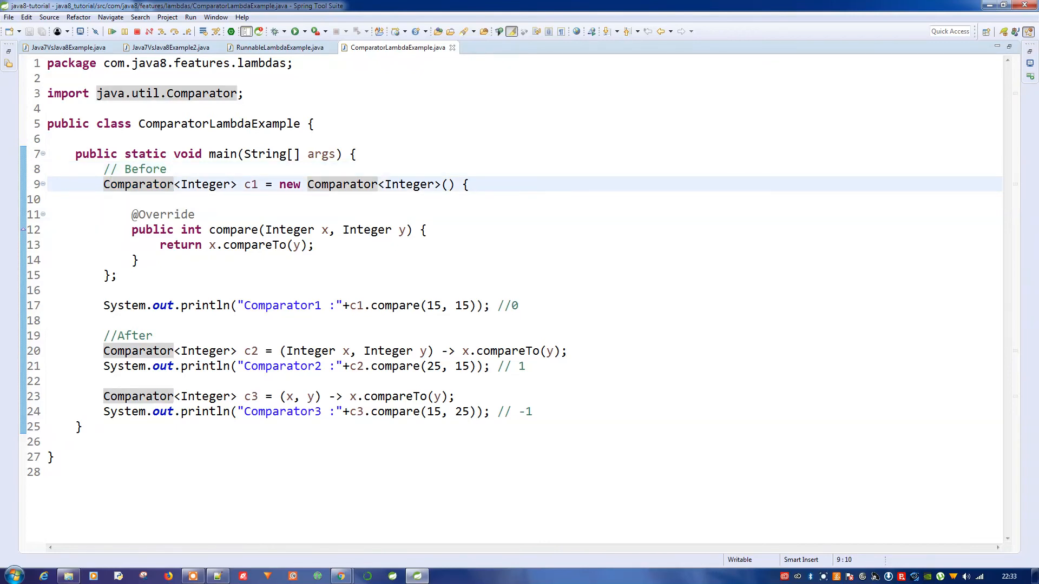
# Step: Open Comparator's declaration, then move to the browser to search 'download jd eclipse plugin'
pyautogui.press('ctrl+t')
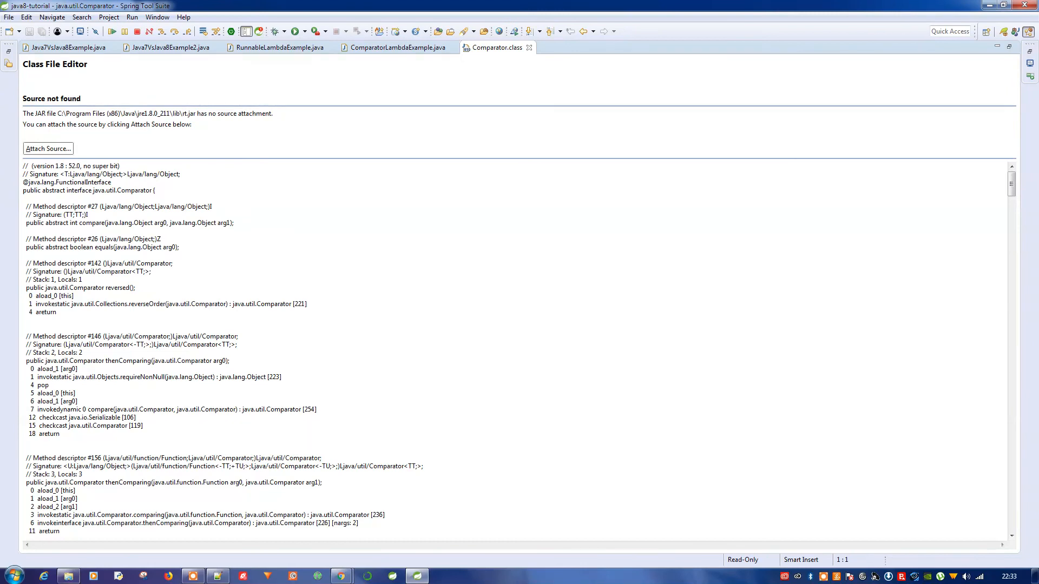
pyautogui.scroll(-3)
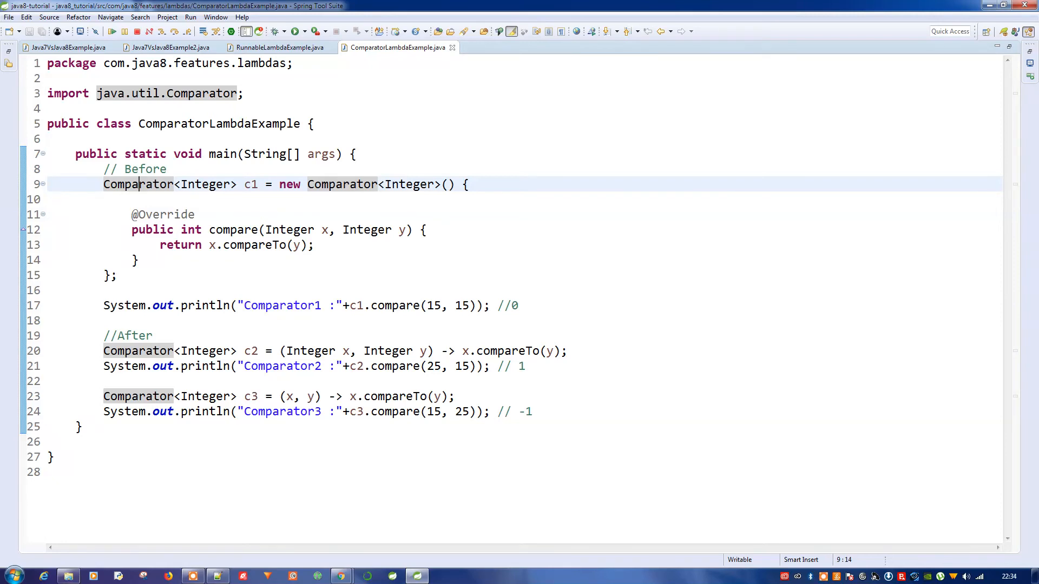
pyautogui.click(341, 575)
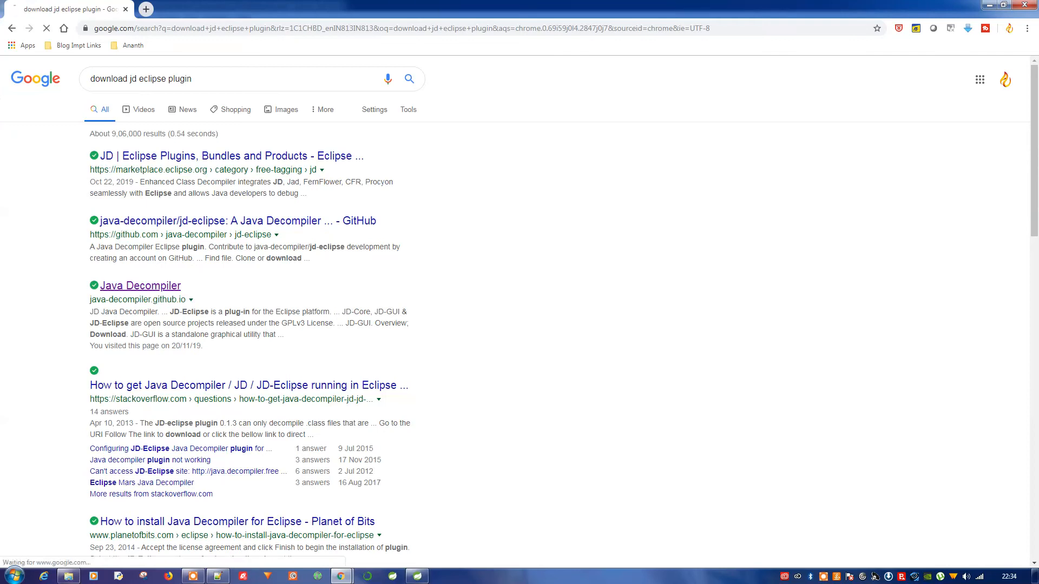
# Step: Open java-decompiler.github.io and reach the JD-Eclipse jd-eclipse-2.0.0.zip download section
pyautogui.click(140, 286)
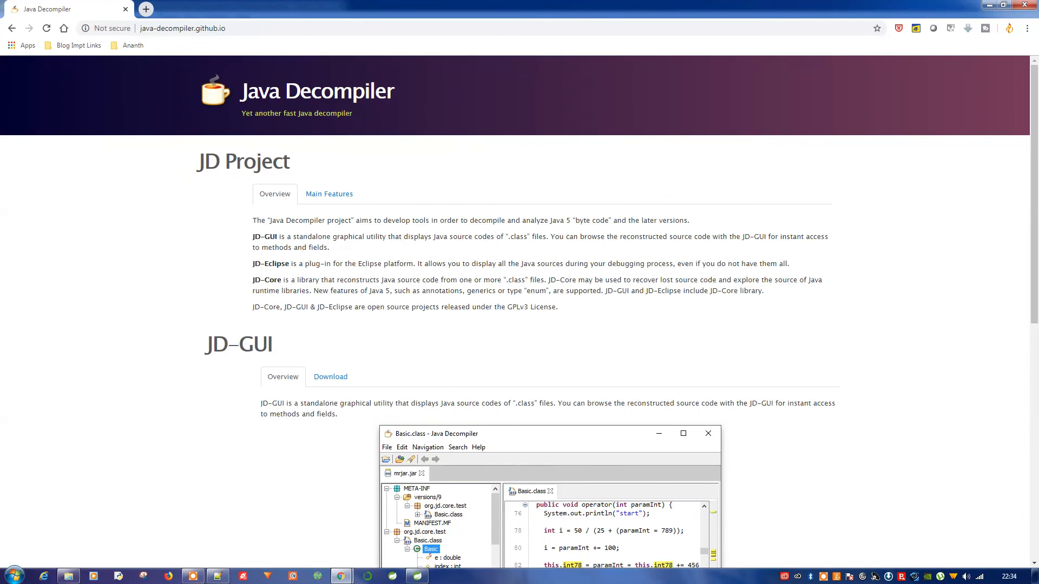
pyautogui.scroll(-3)
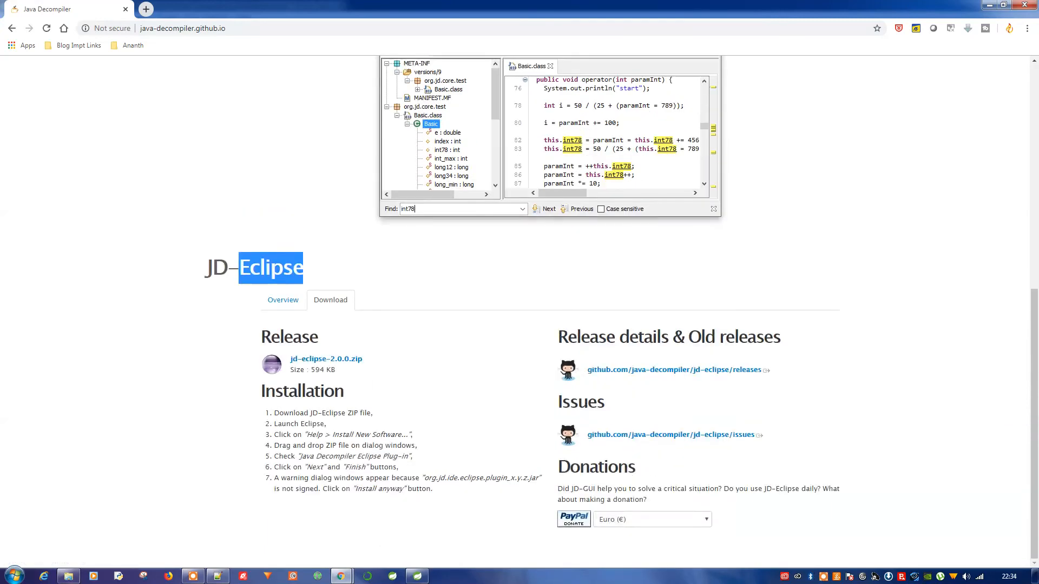
pyautogui.moveTo(326, 359)
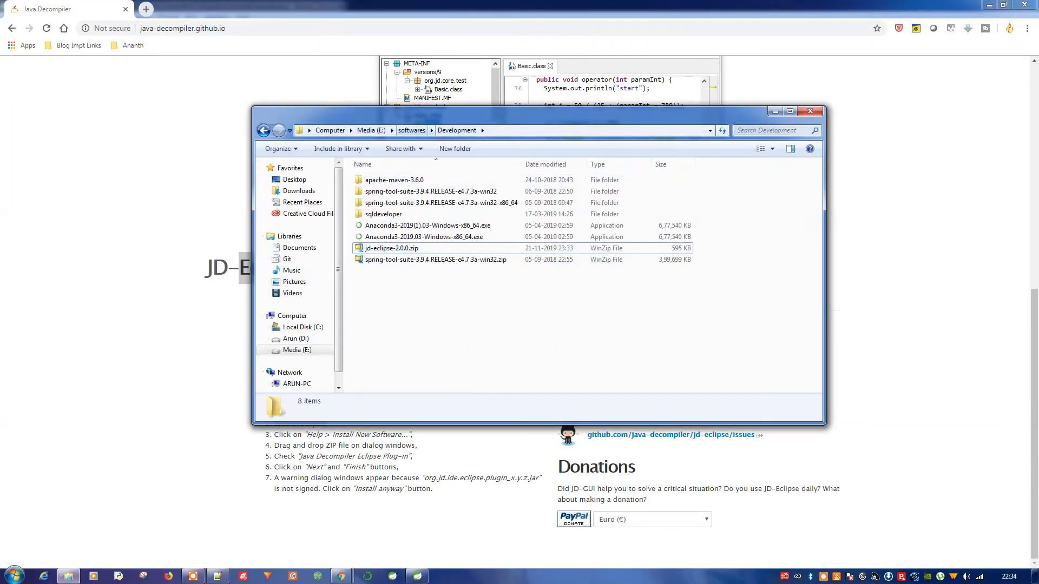
# Step: View jd-eclipse-2.0.0.zip in E:\softwares\Development and return to Spring Tool Suite
pyautogui.click(393, 247)
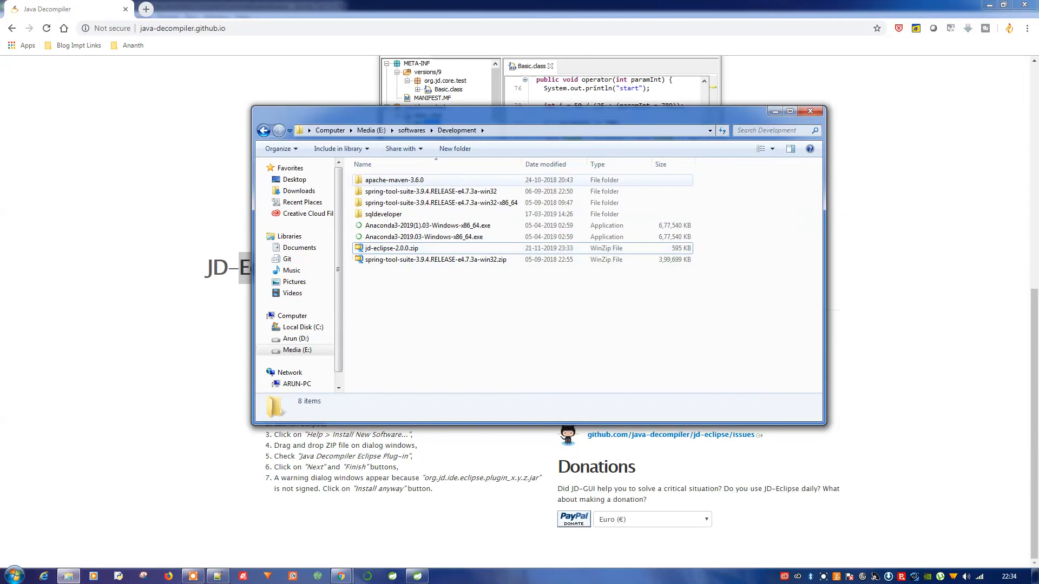
pyautogui.click(391, 248)
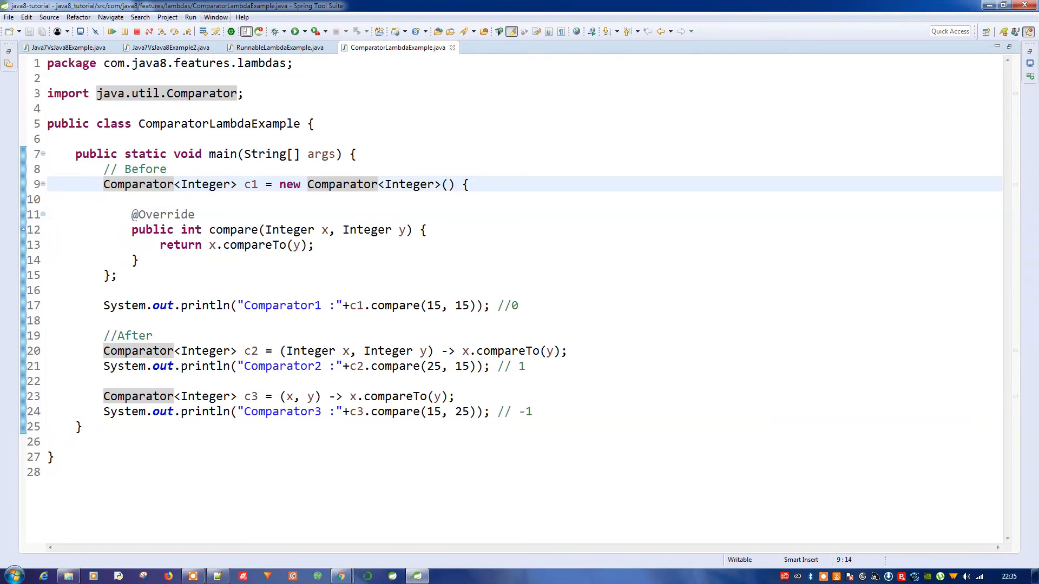
# Step: In Install New Software, add a repository named 'JD Compiler' located from a local archive
pyautogui.click(241, 16)
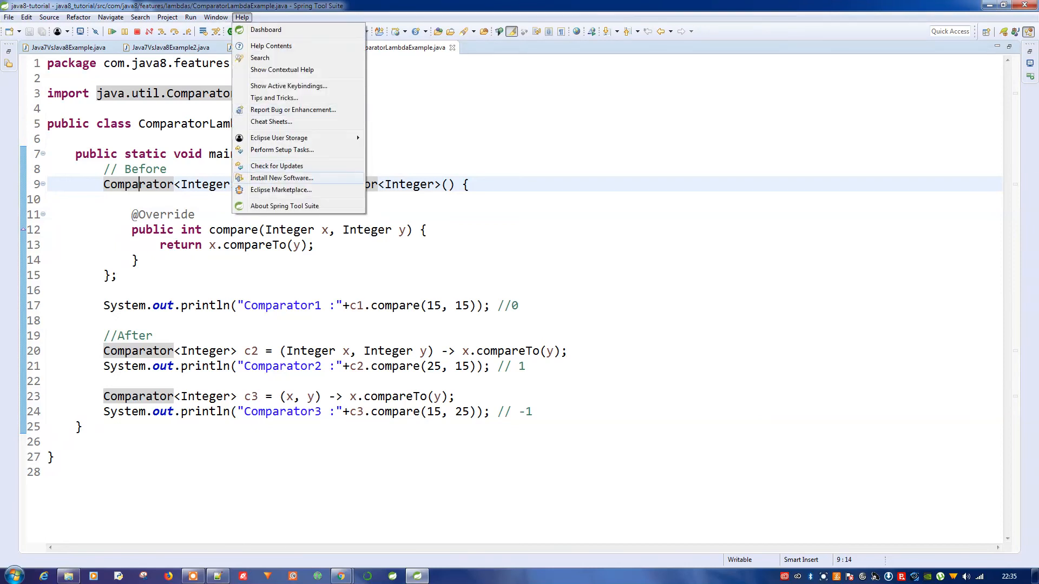
pyautogui.click(281, 178)
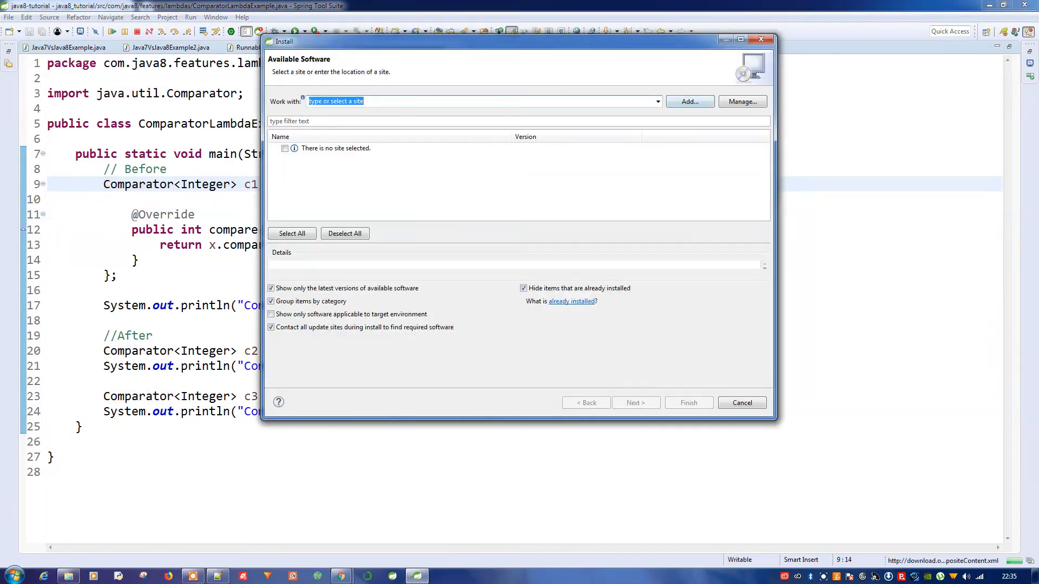
pyautogui.click(689, 101)
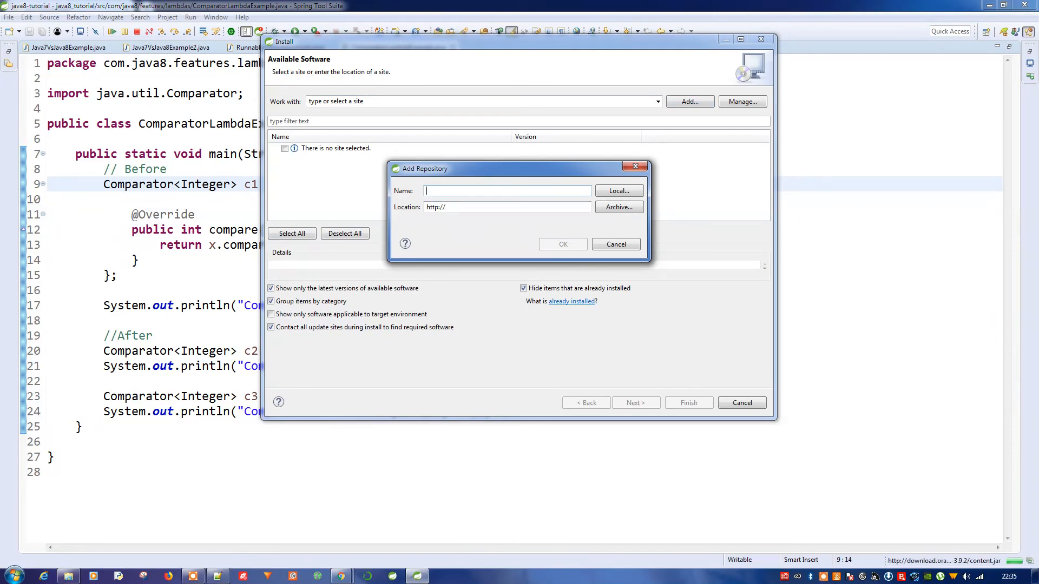
pyautogui.write('JD C')
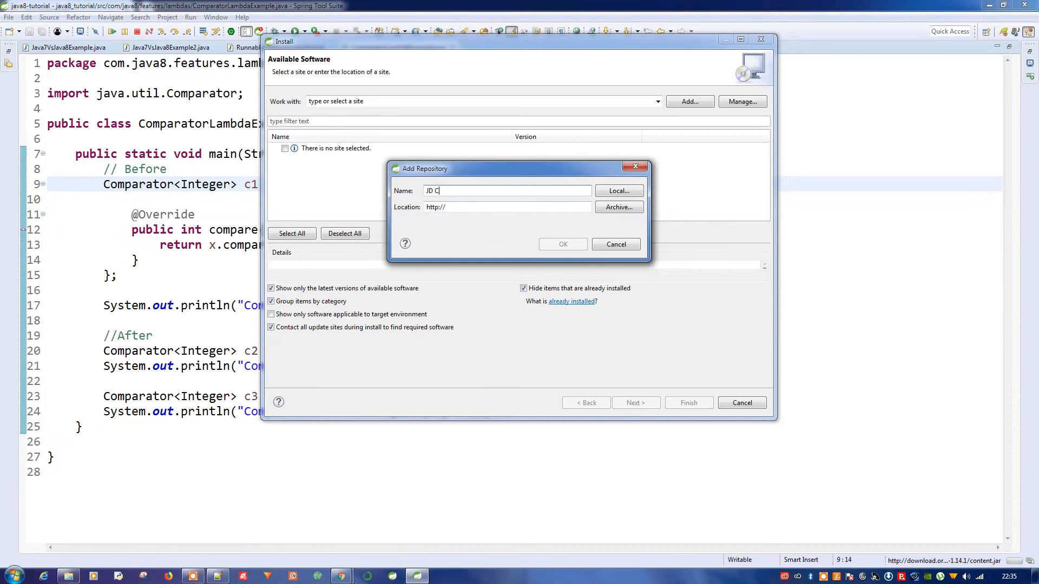
pyautogui.write('ompiler')
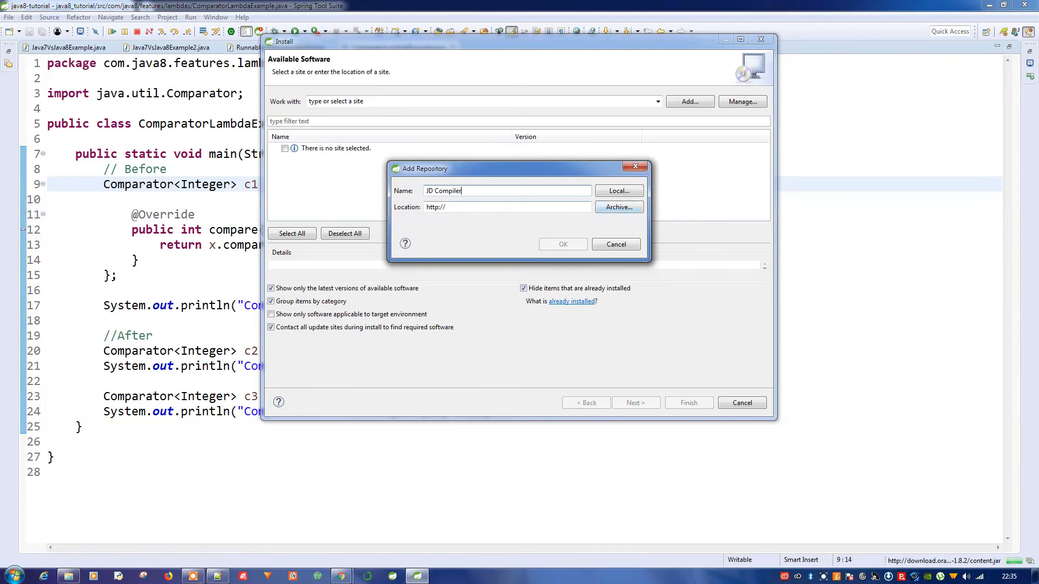
pyautogui.click(617, 207)
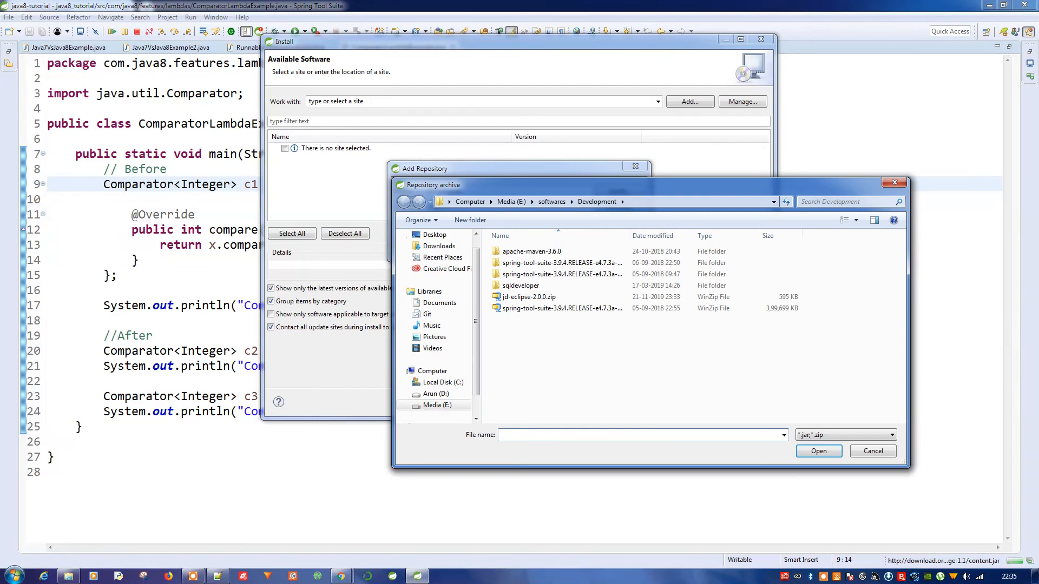
# Step: Point the JD Compiler repository at jd-eclipse-2.0.0.zip and confirm it
pyautogui.click(639, 435)
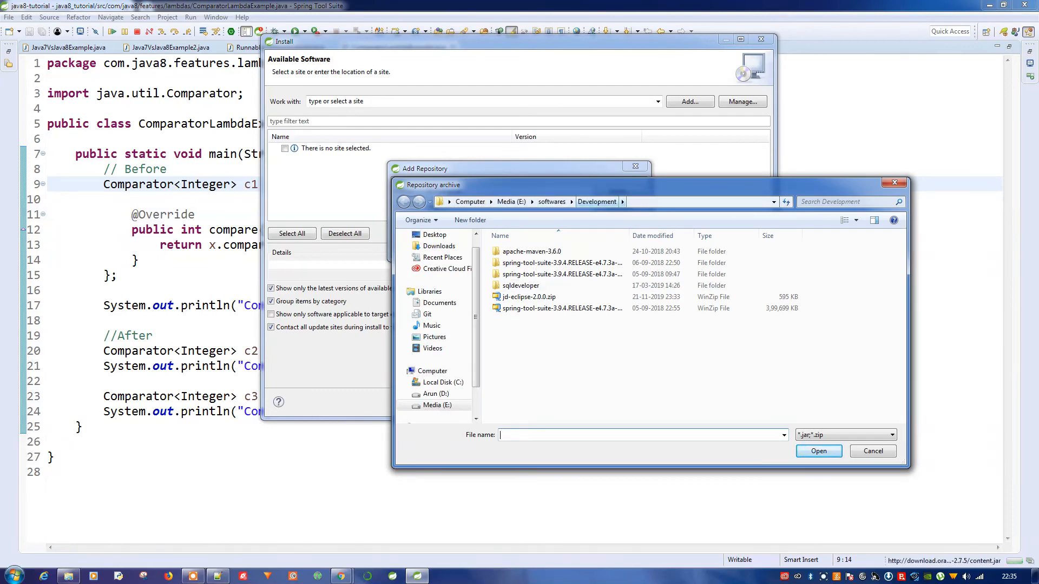
pyautogui.click(528, 296)
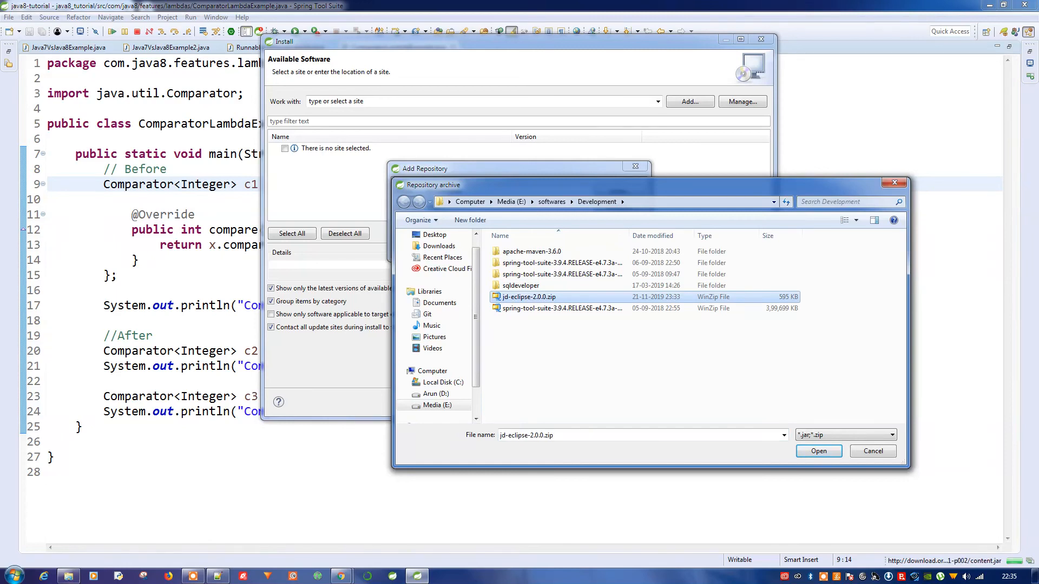
pyautogui.click(818, 450)
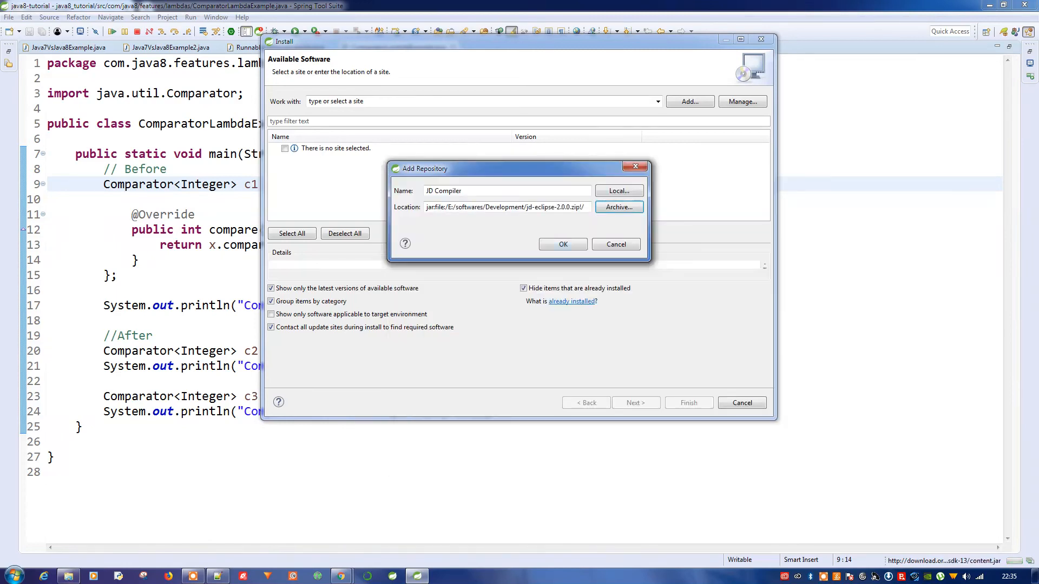
pyautogui.click(563, 243)
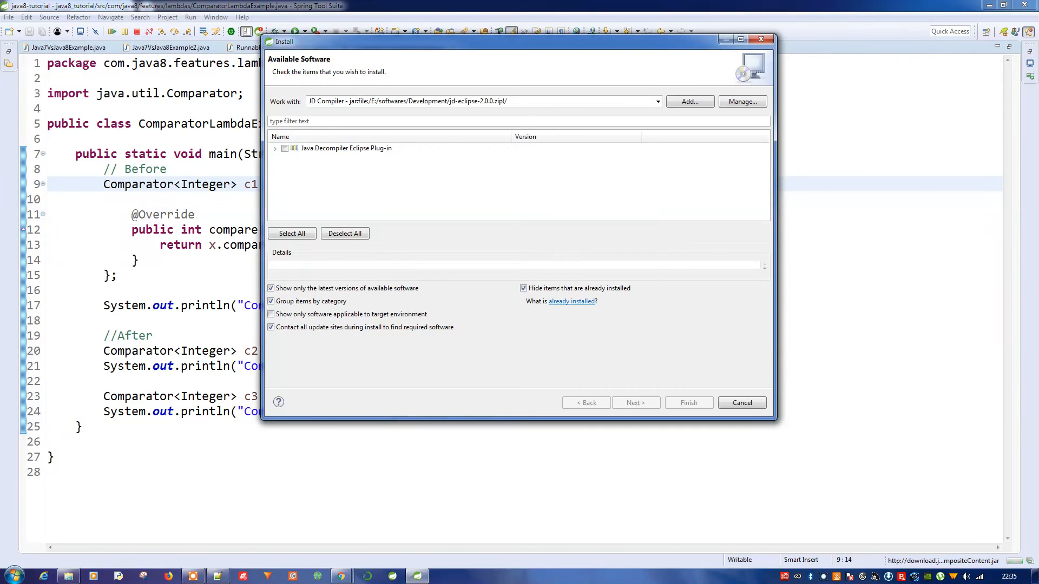
# Step: Install the Java Decompiler Eclipse Plug-in 2.0.0, accepting its GPL license and finishing
pyautogui.click(275, 148)
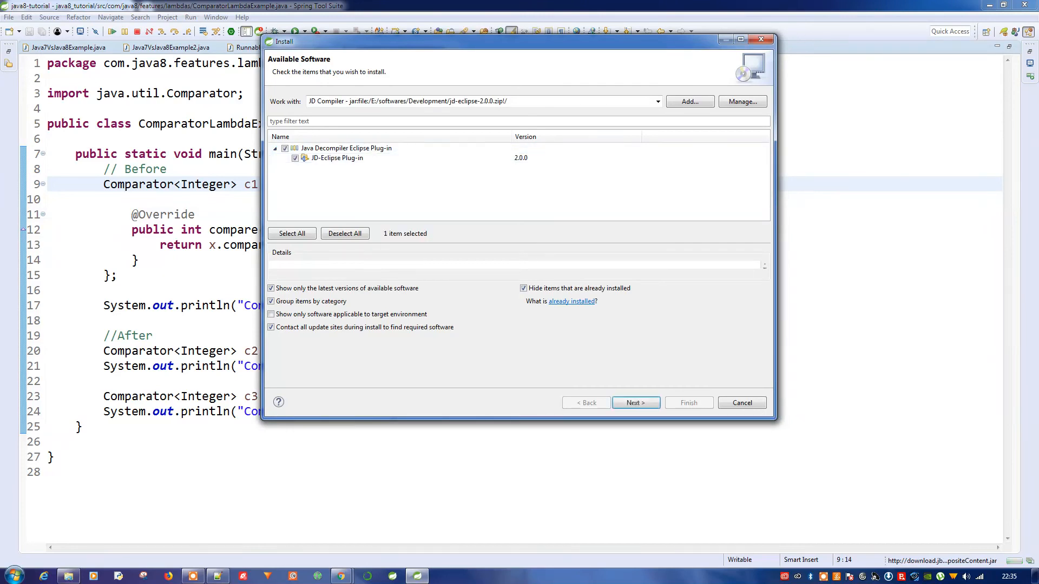
pyautogui.click(634, 402)
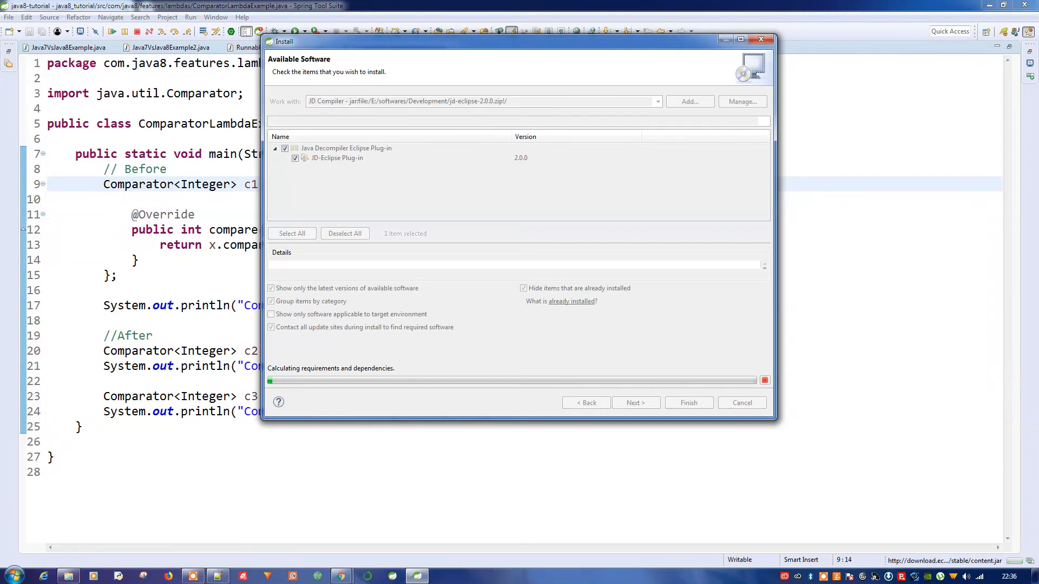
pyautogui.click(634, 402)
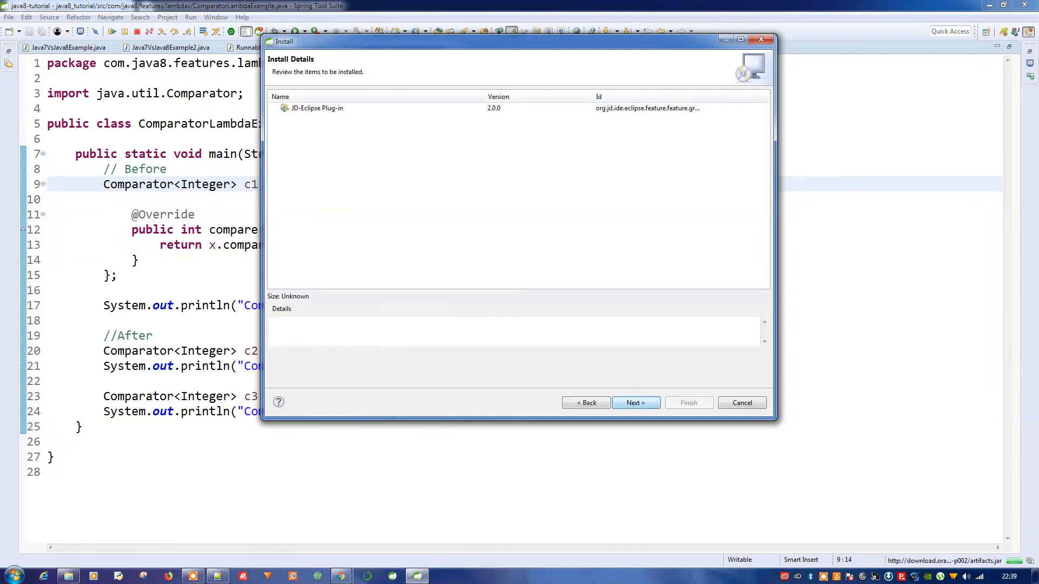
pyautogui.click(634, 402)
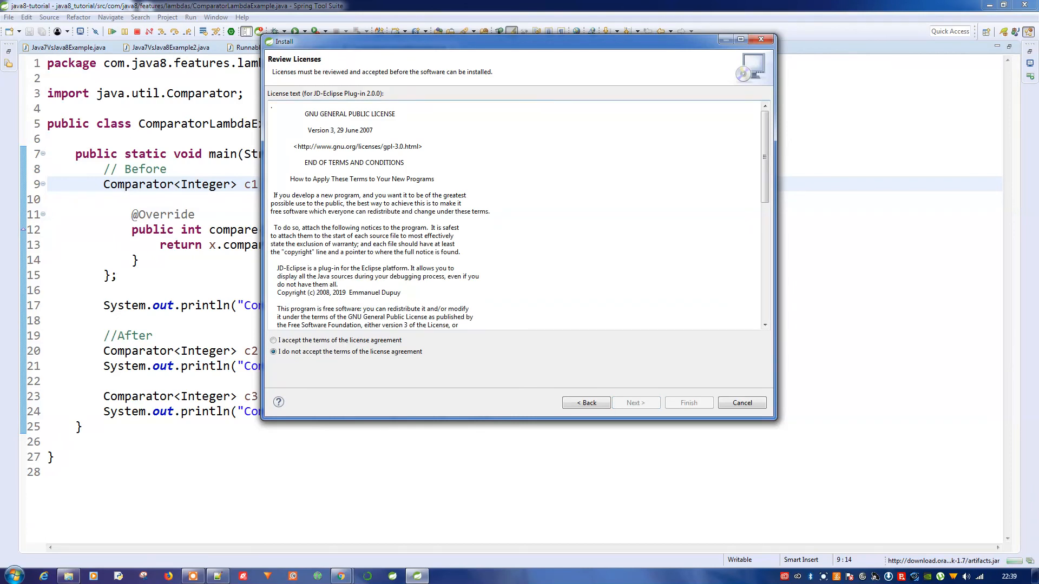
pyautogui.click(272, 340)
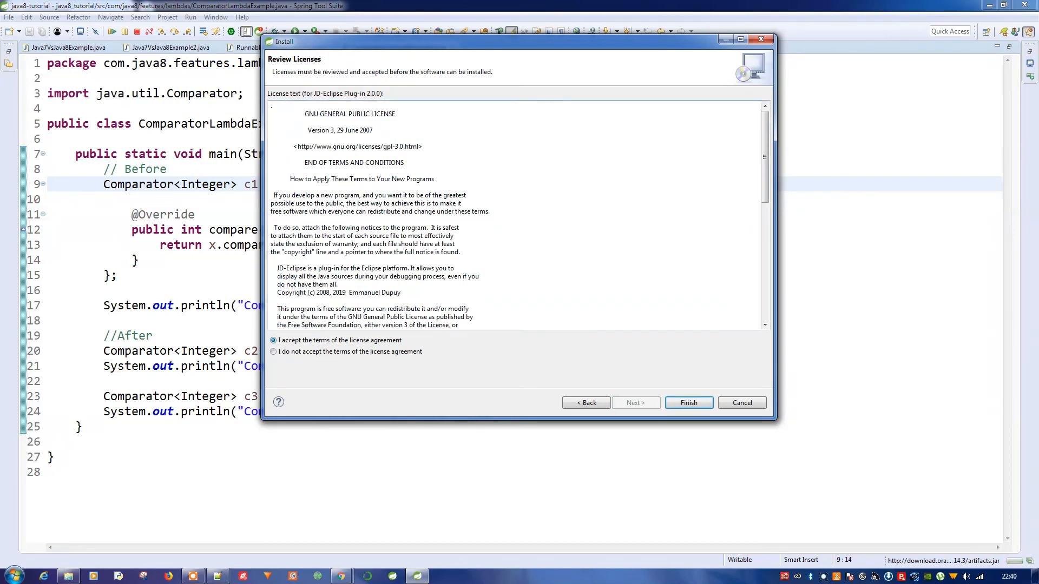
pyautogui.click(688, 403)
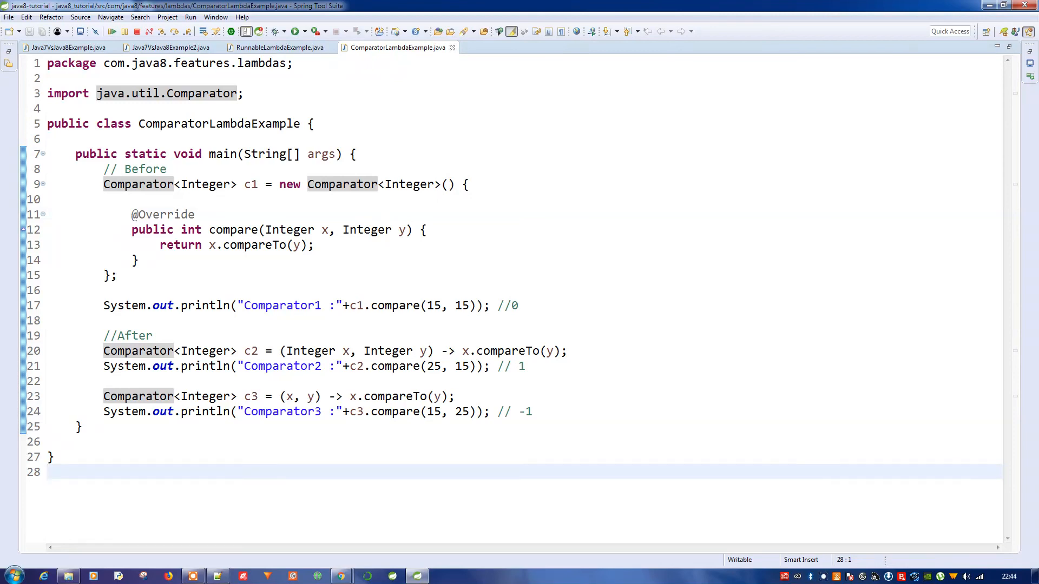
# Step: Reach General > Editors > File Associations in Preferences via the 'file' filter
pyautogui.click(215, 17)
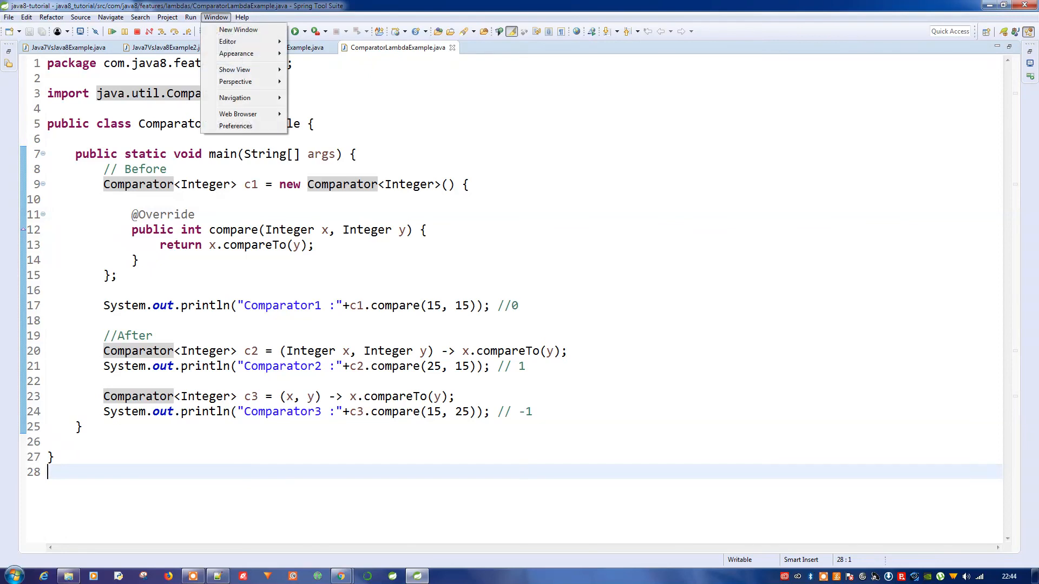
pyautogui.click(235, 126)
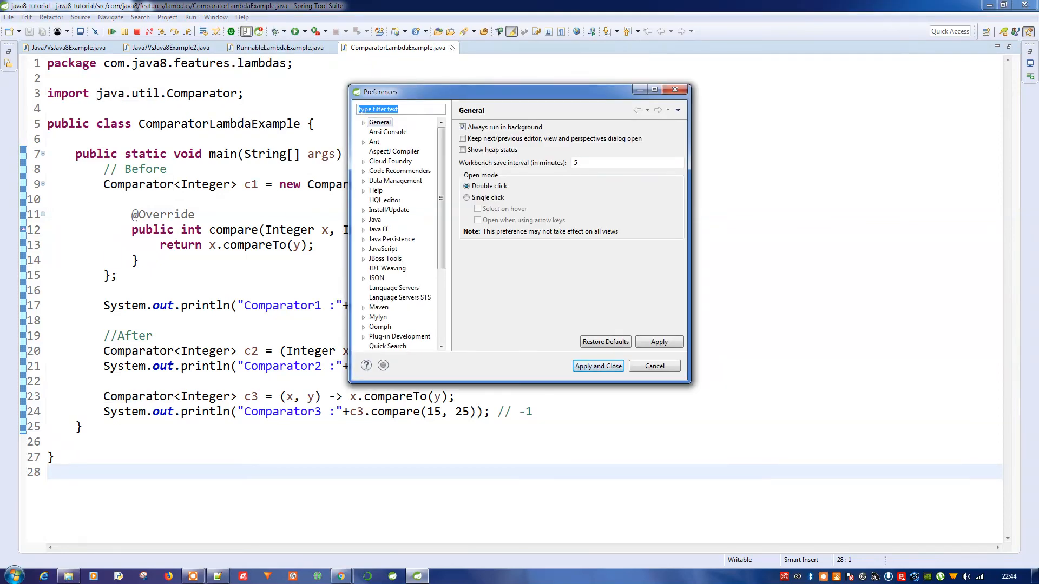
pyautogui.write('file')
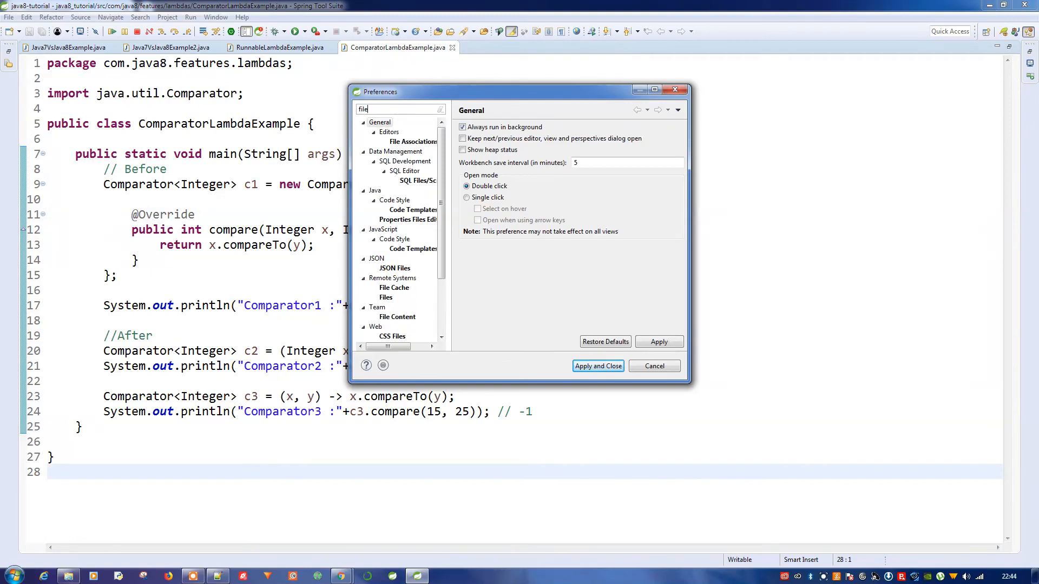
pyautogui.click(411, 141)
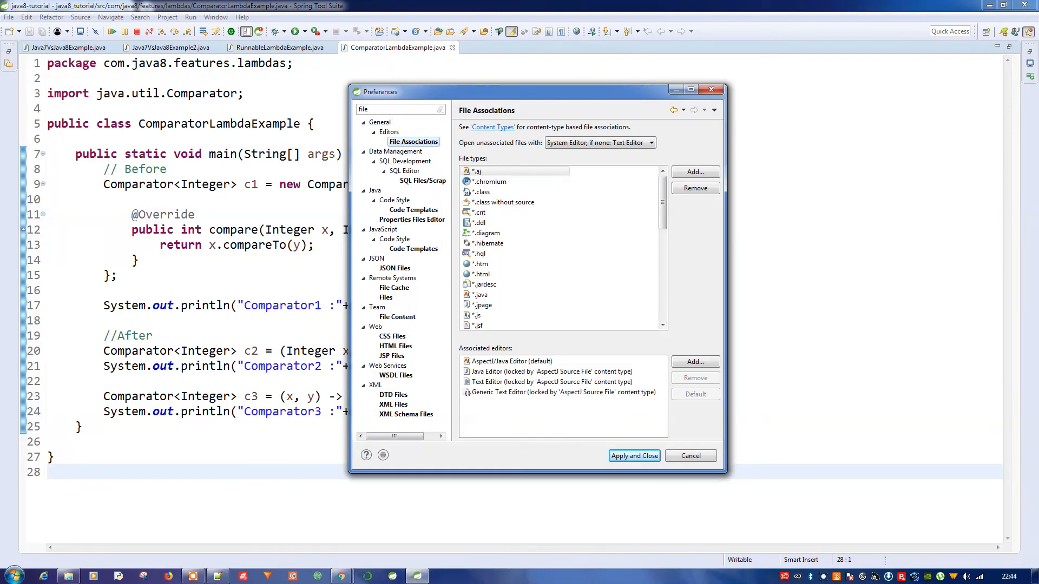
# Step: Make JD Class File Viewer the default editor for the *.class file type
pyautogui.click(482, 193)
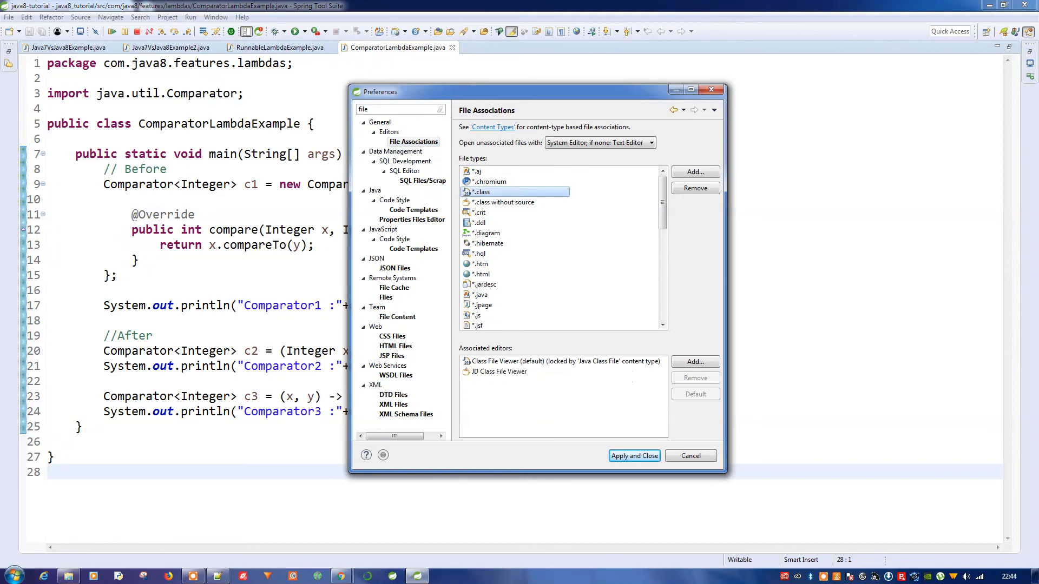
pyautogui.click(562, 361)
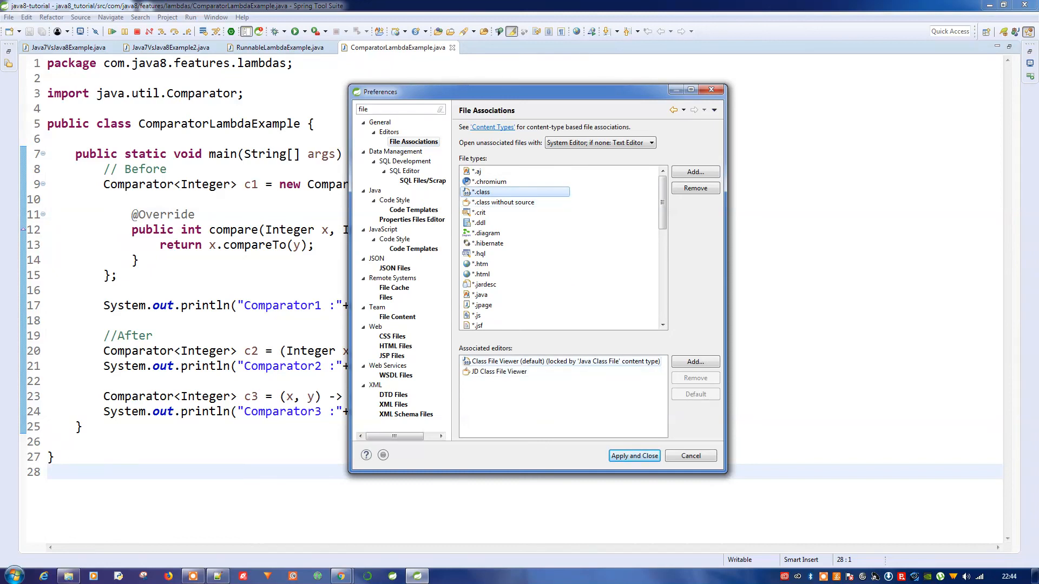
pyautogui.click(497, 371)
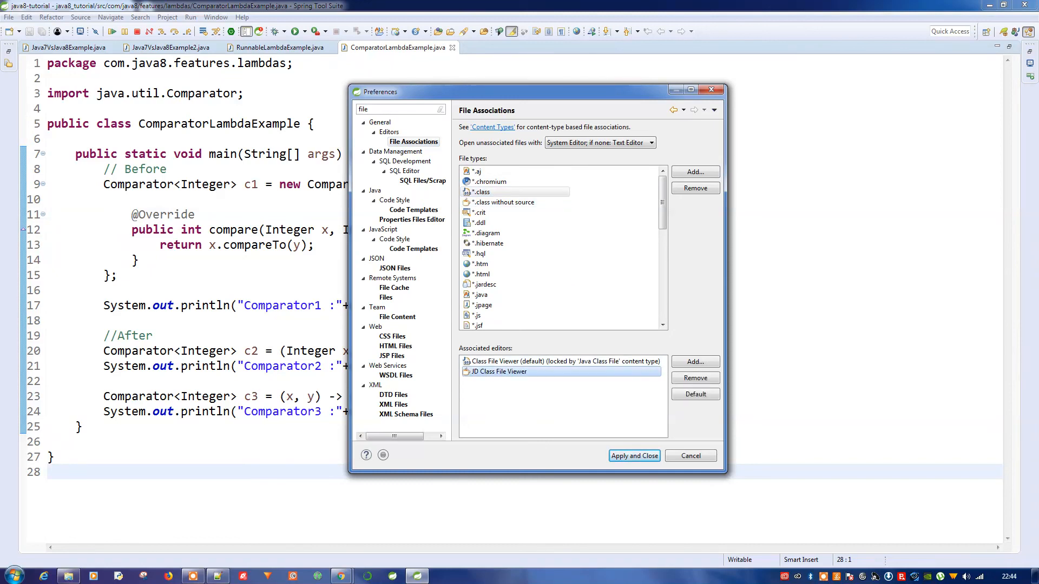
pyautogui.click(482, 193)
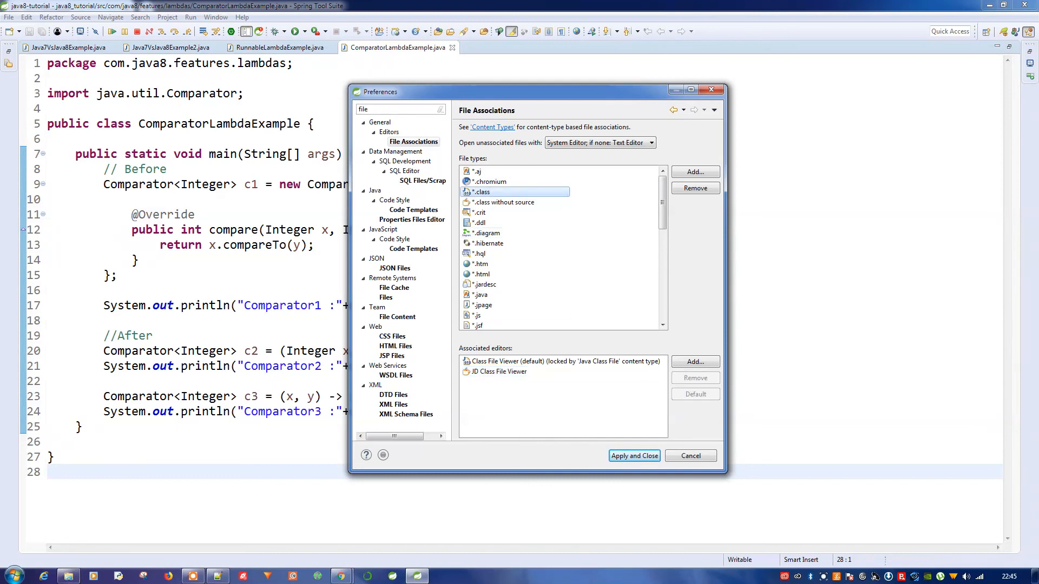
pyautogui.click(498, 371)
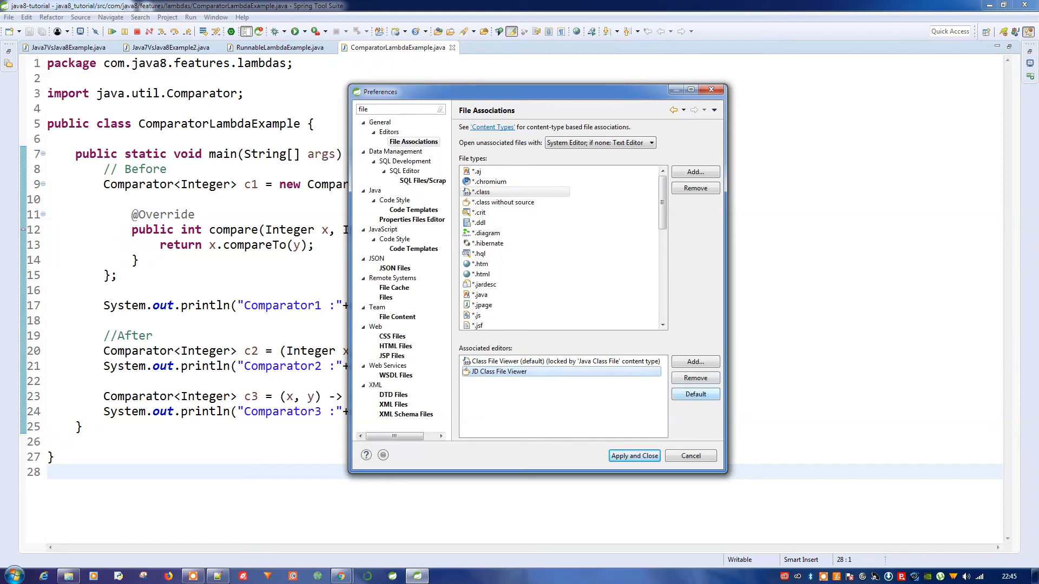
pyautogui.click(695, 394)
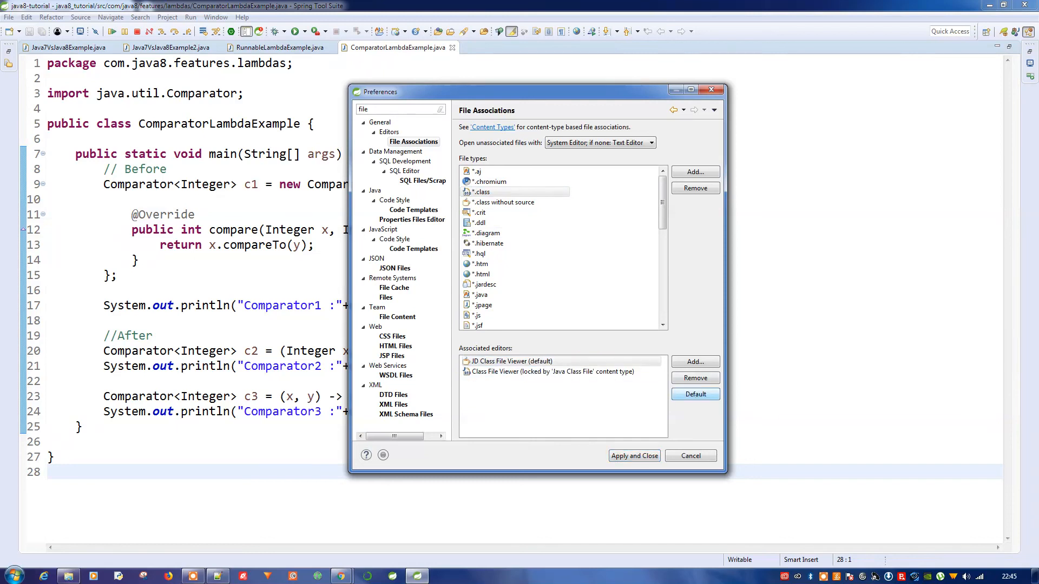
# Step: Check the .class association and apply and close the Preferences
pyautogui.click(489, 181)
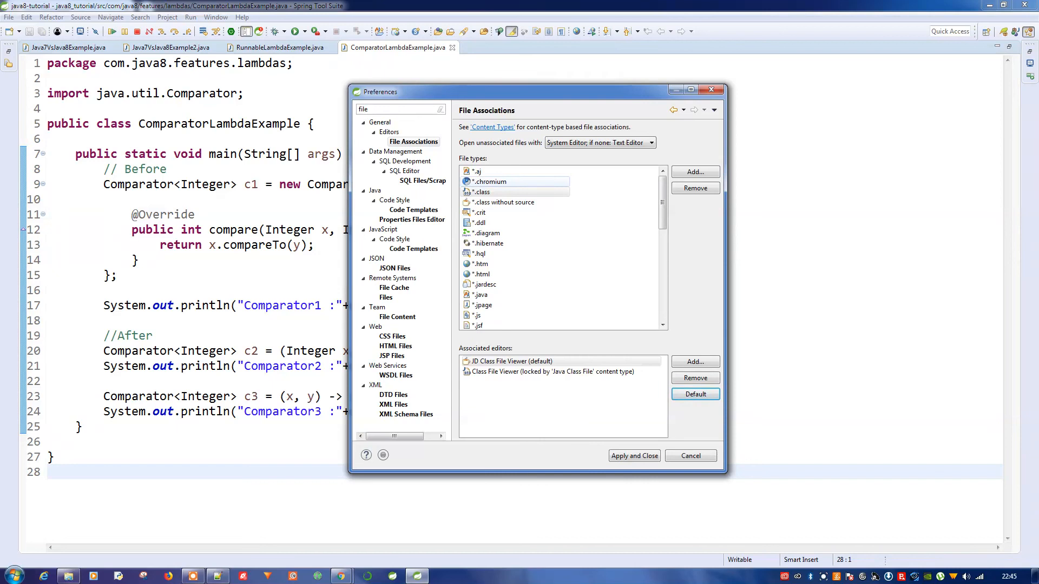
pyautogui.click(479, 294)
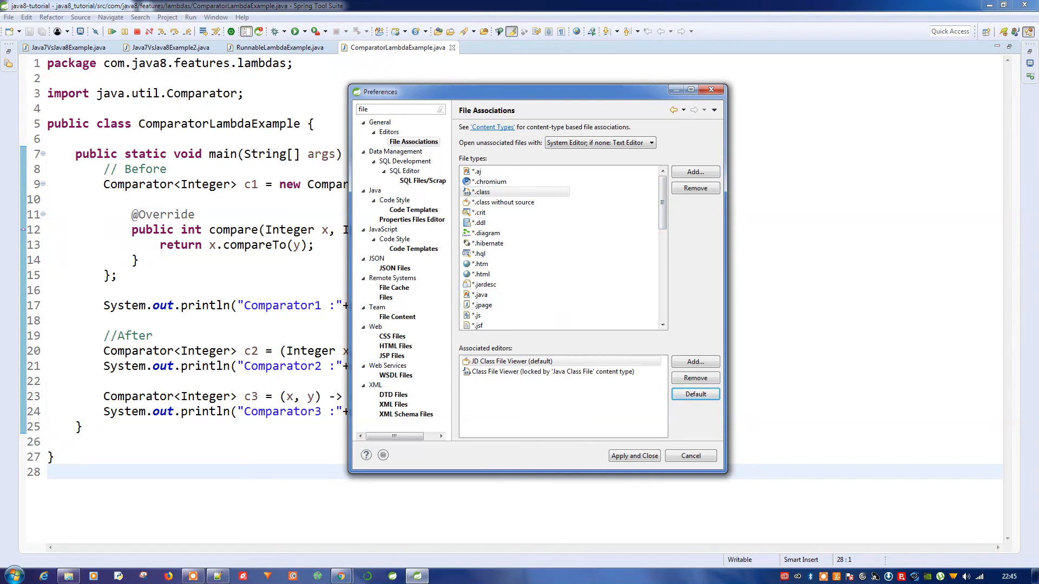
pyautogui.click(689, 456)
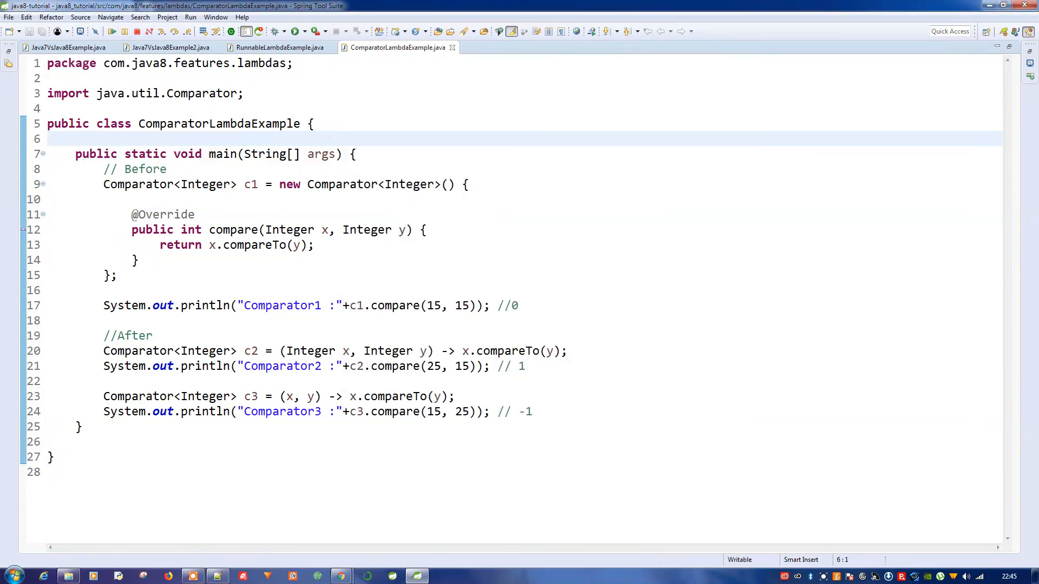
pyautogui.click(138, 183)
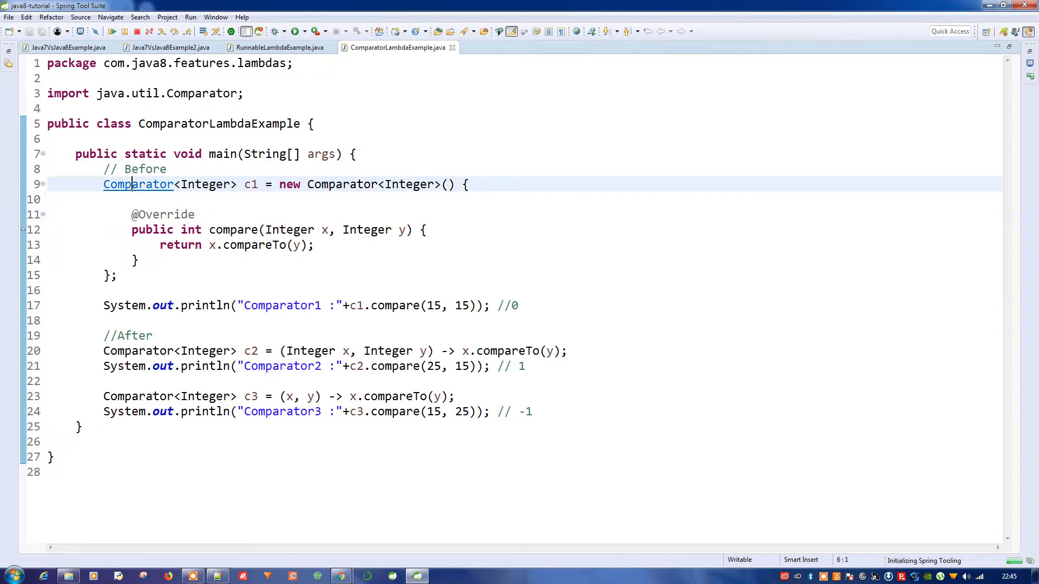
pyautogui.click(137, 184)
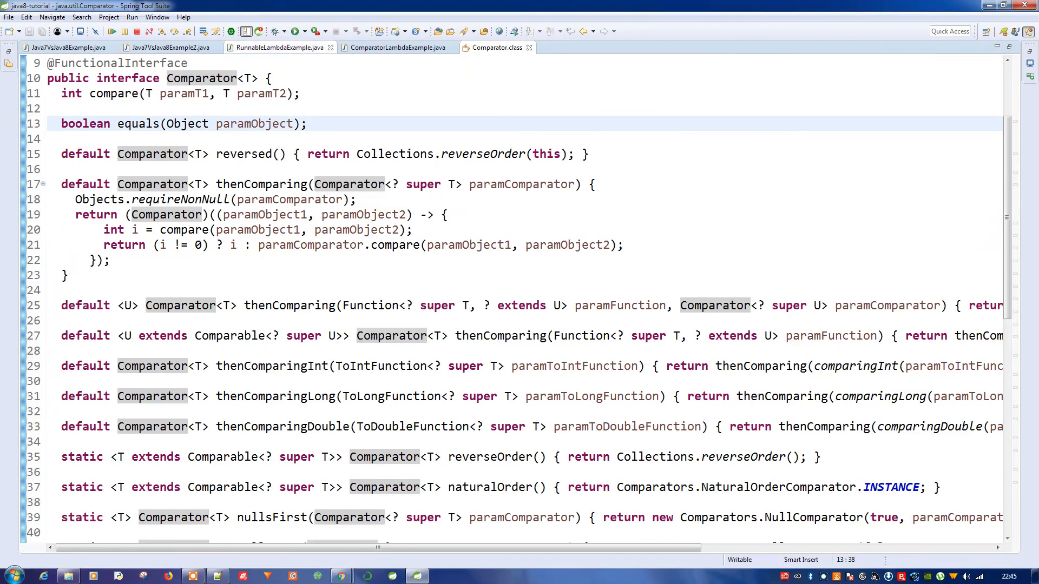
pyautogui.moveTo(278, 47)
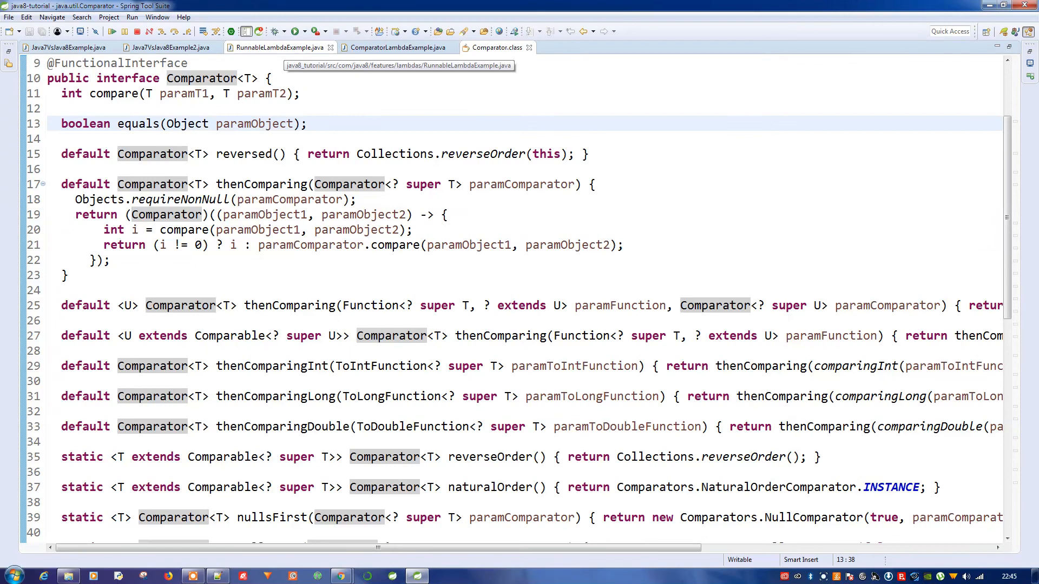
pyautogui.click(305, 123)
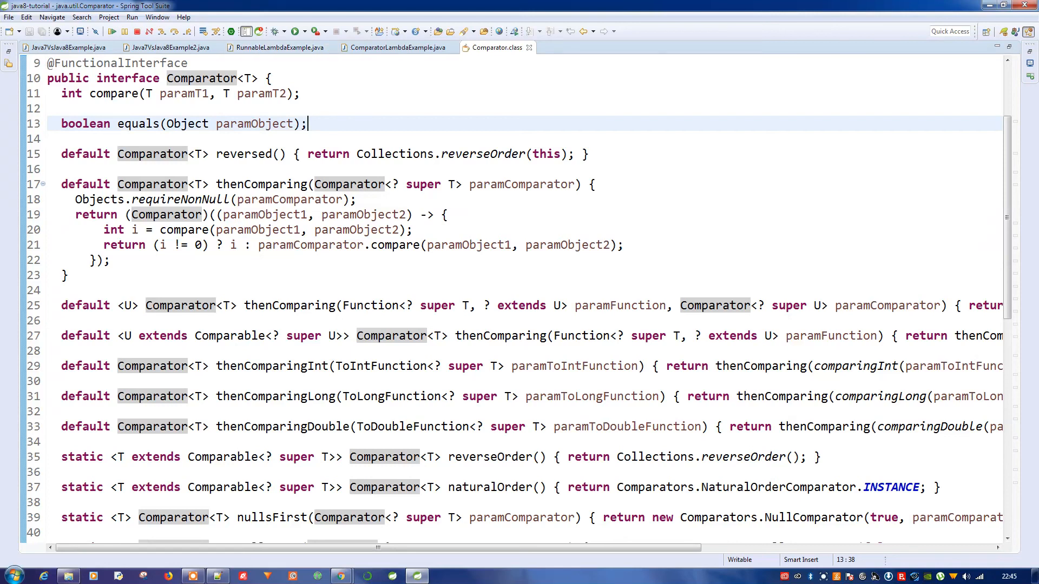
pyautogui.click(276, 47)
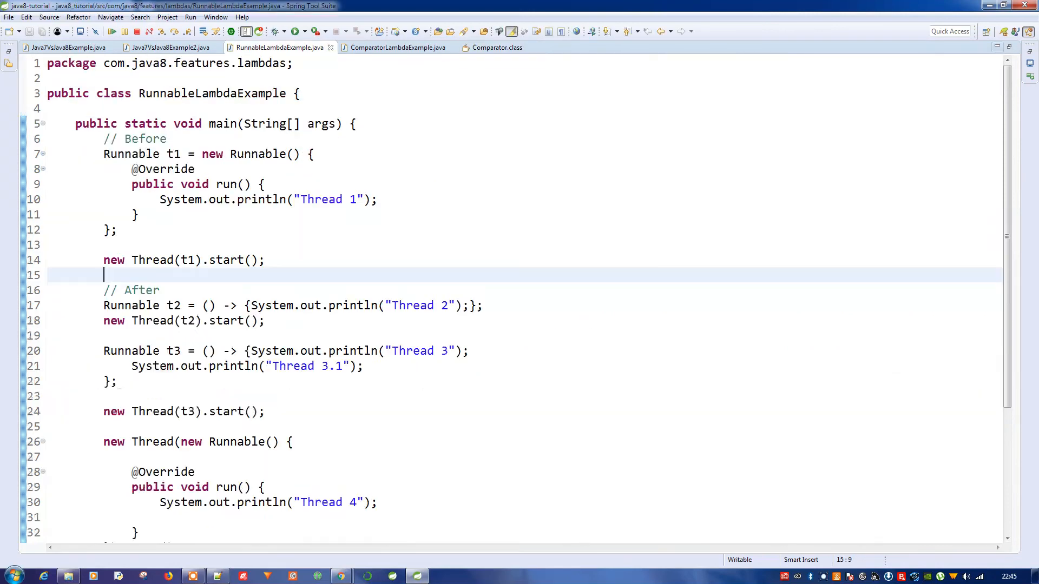
pyautogui.moveTo(131, 154)
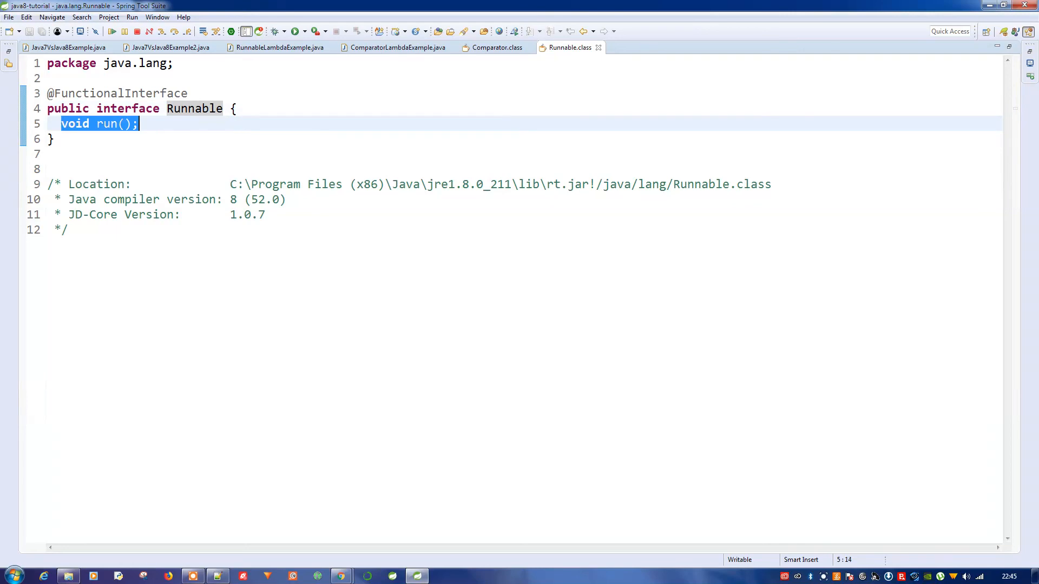
pyautogui.doubleClick(106, 124)
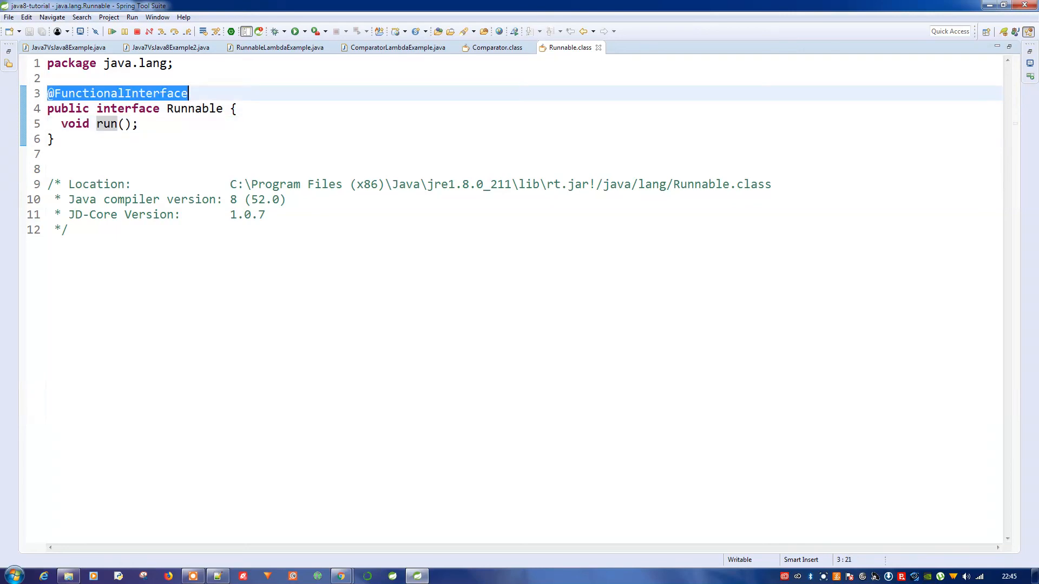
pyautogui.click(189, 93)
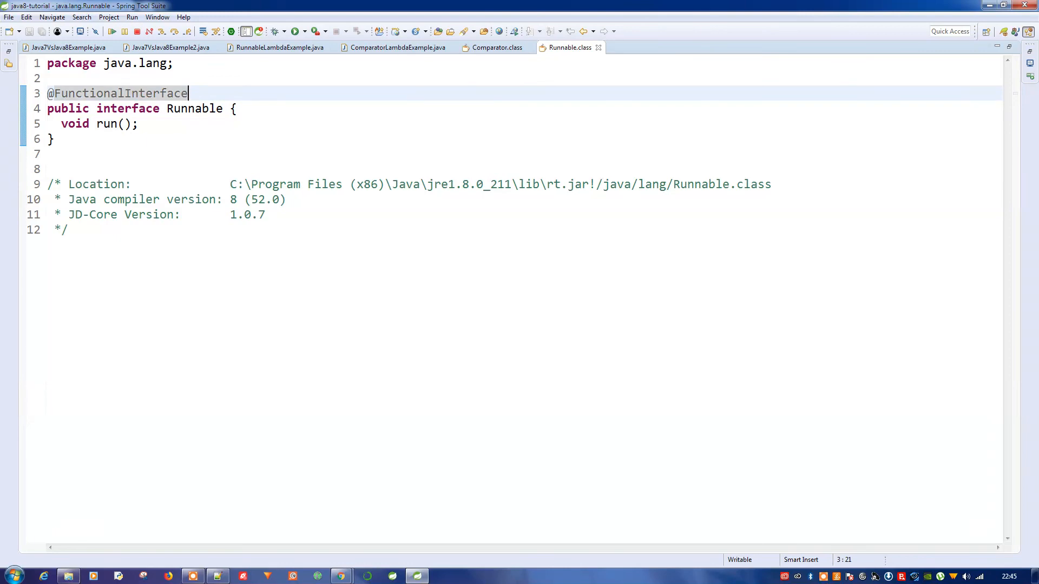
pyautogui.click(279, 46)
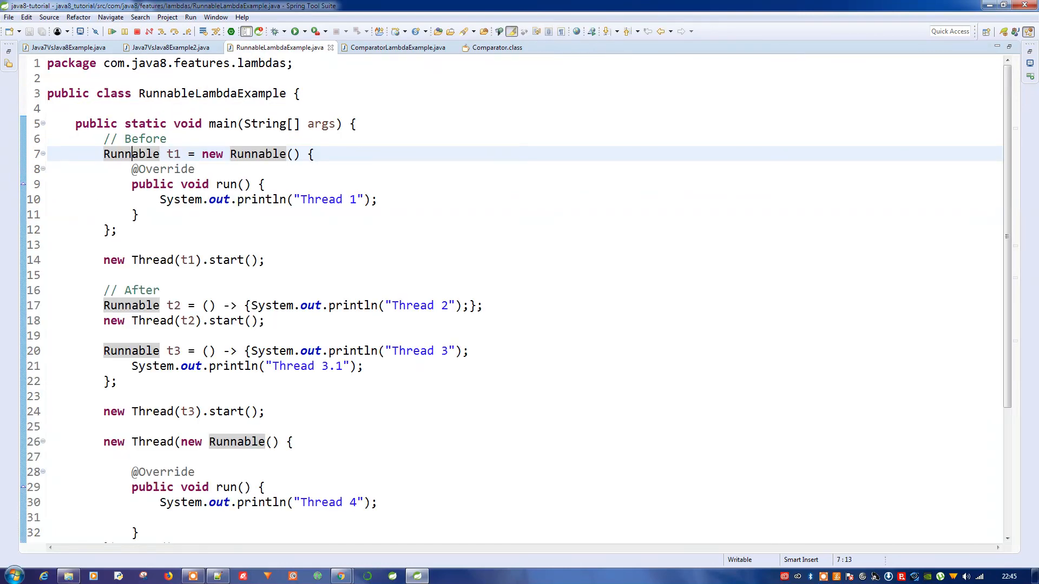